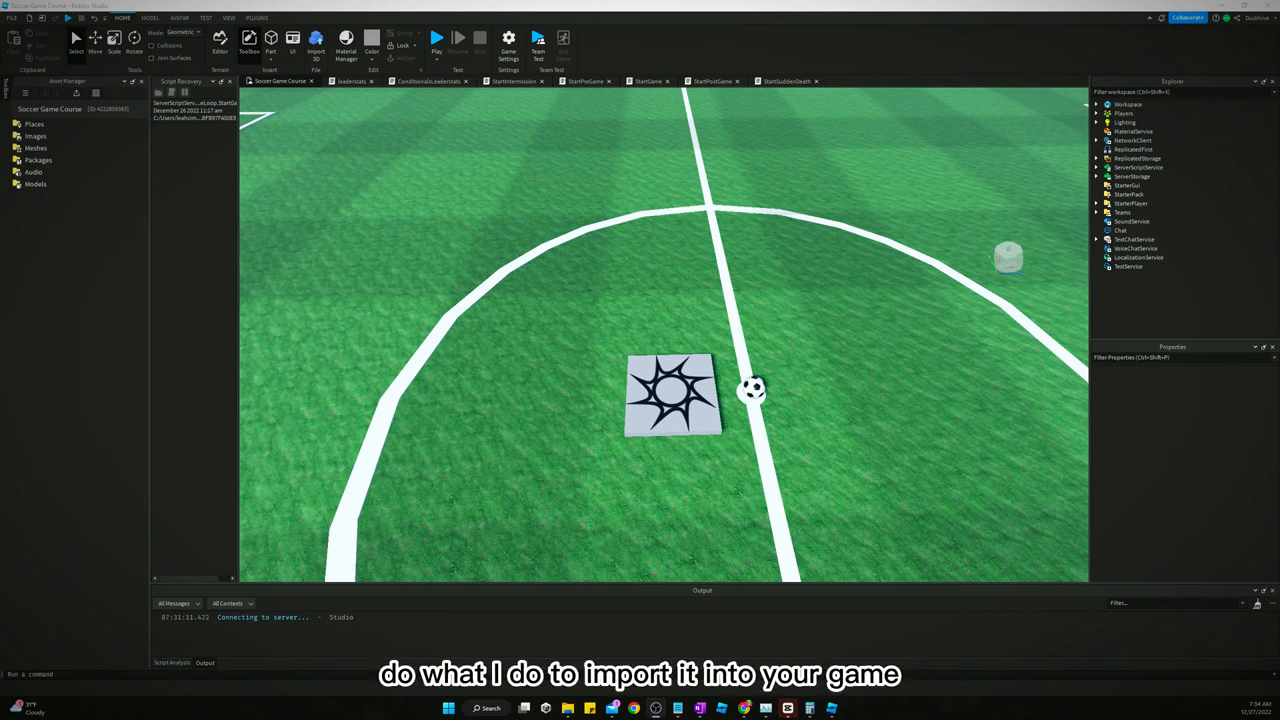
Insert the soccer UI model file into StarterGui via Insert from File
left_click(1128, 184)
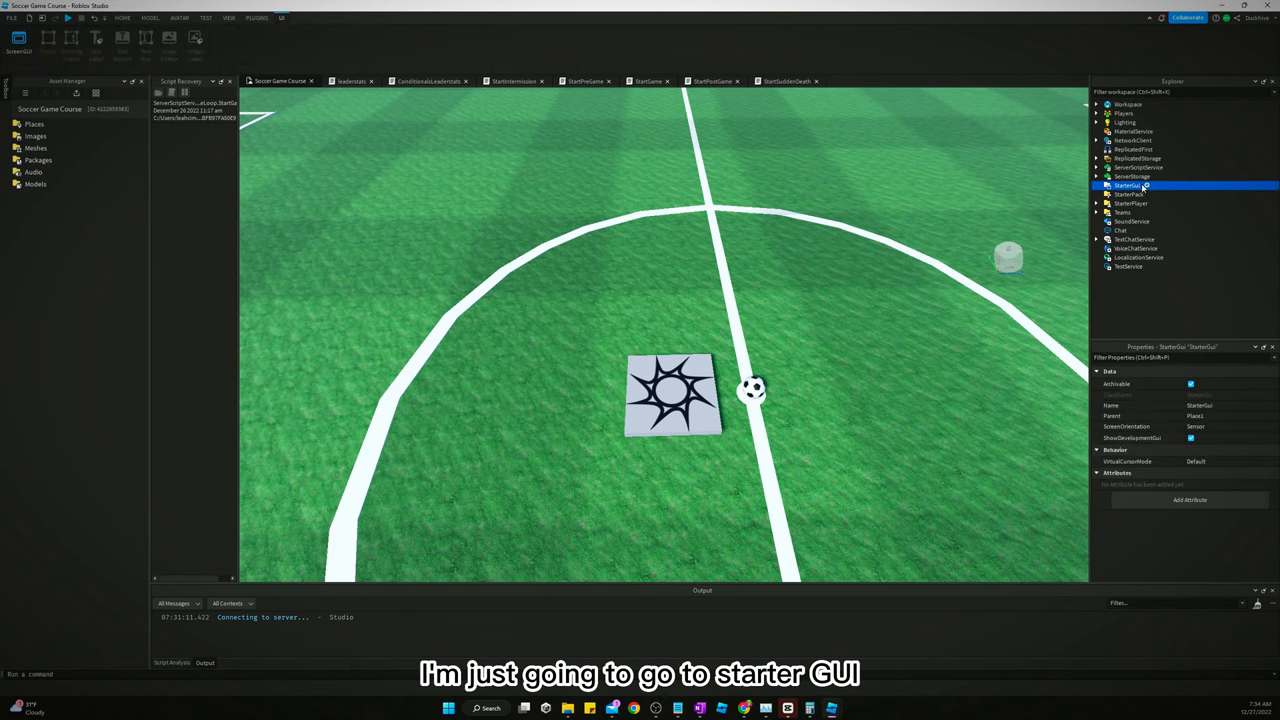
right_click(1132, 184)
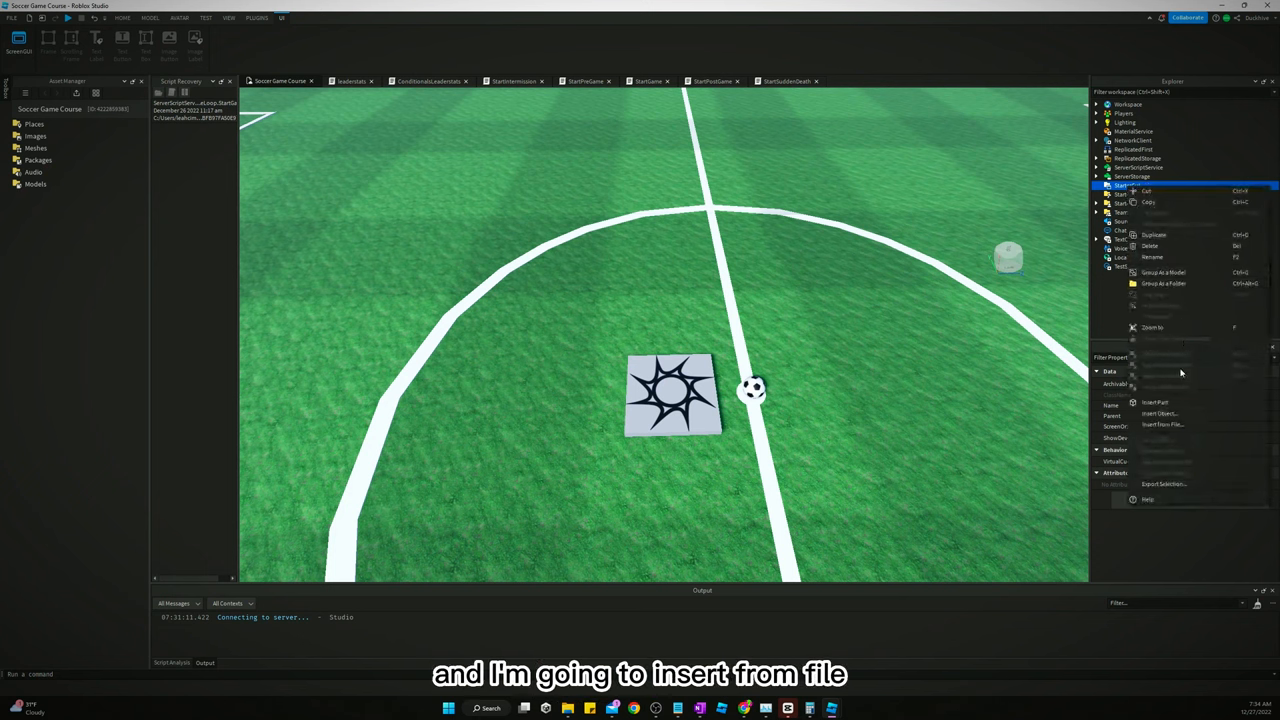
left_click(1162, 424)
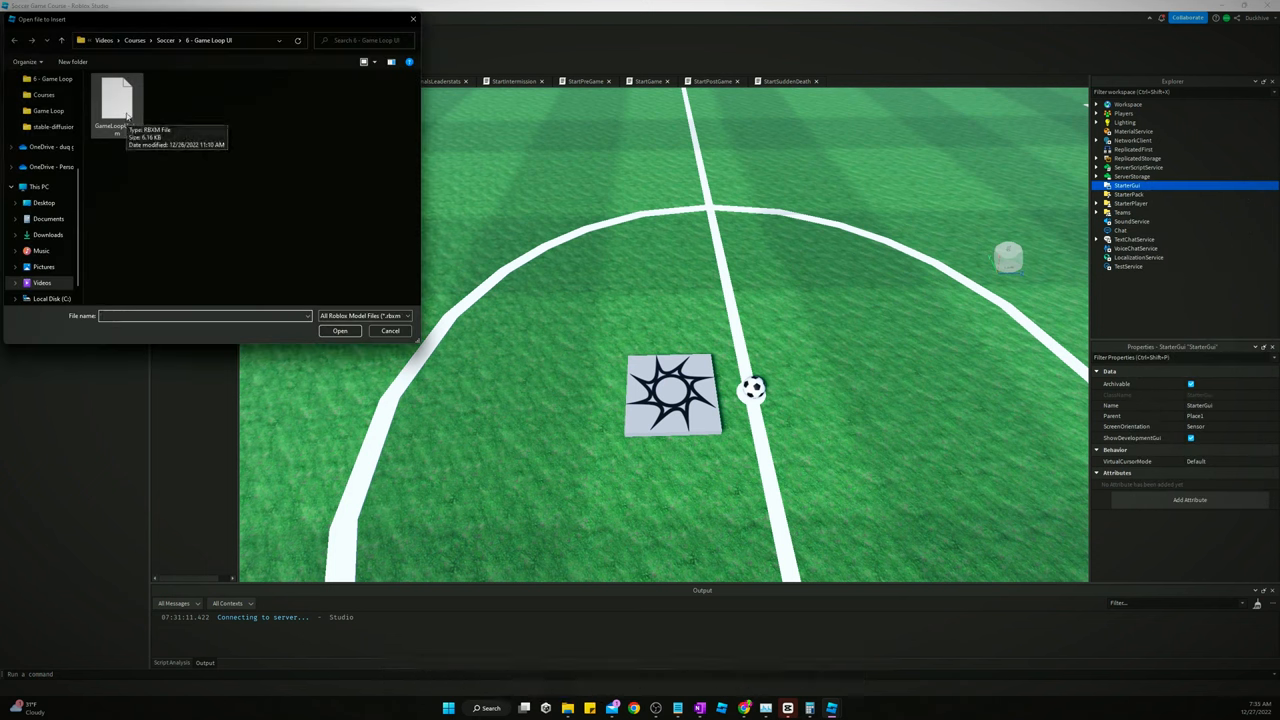
left_click(340, 332)
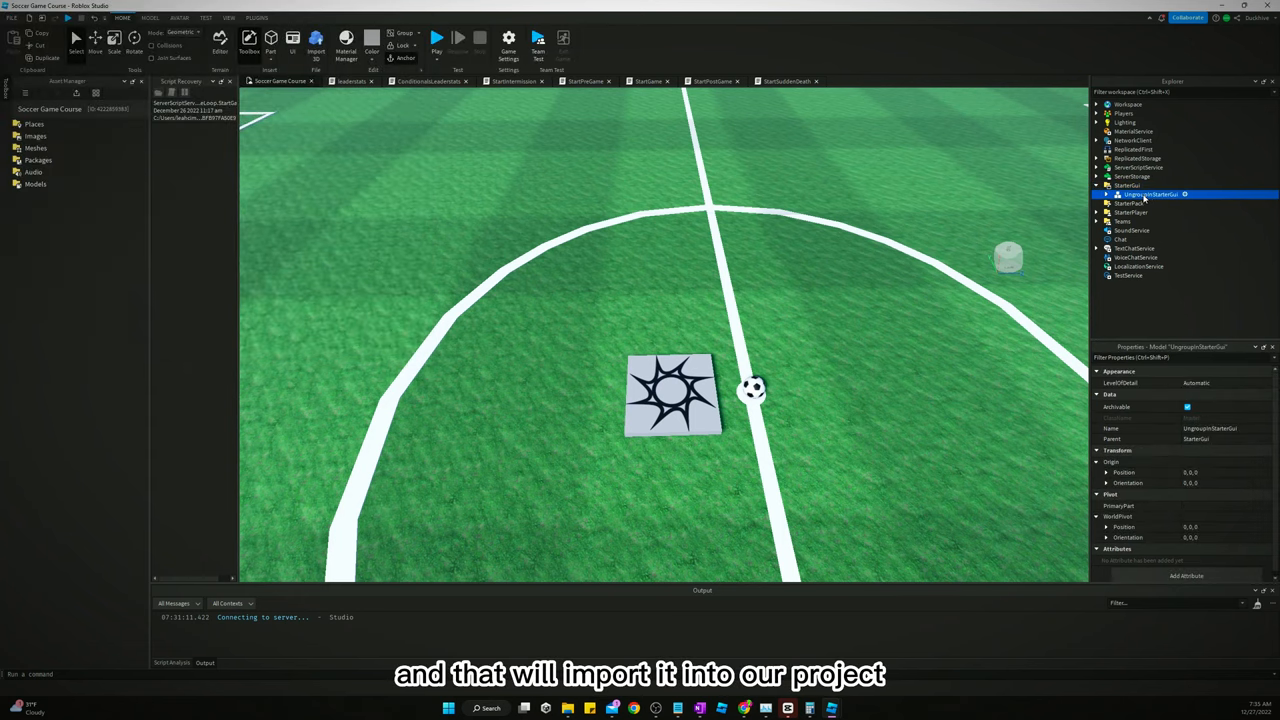
Ungroup the imported model into separate GUIs and inspect the intermission and post-game GUIs
right_click(1150, 192)
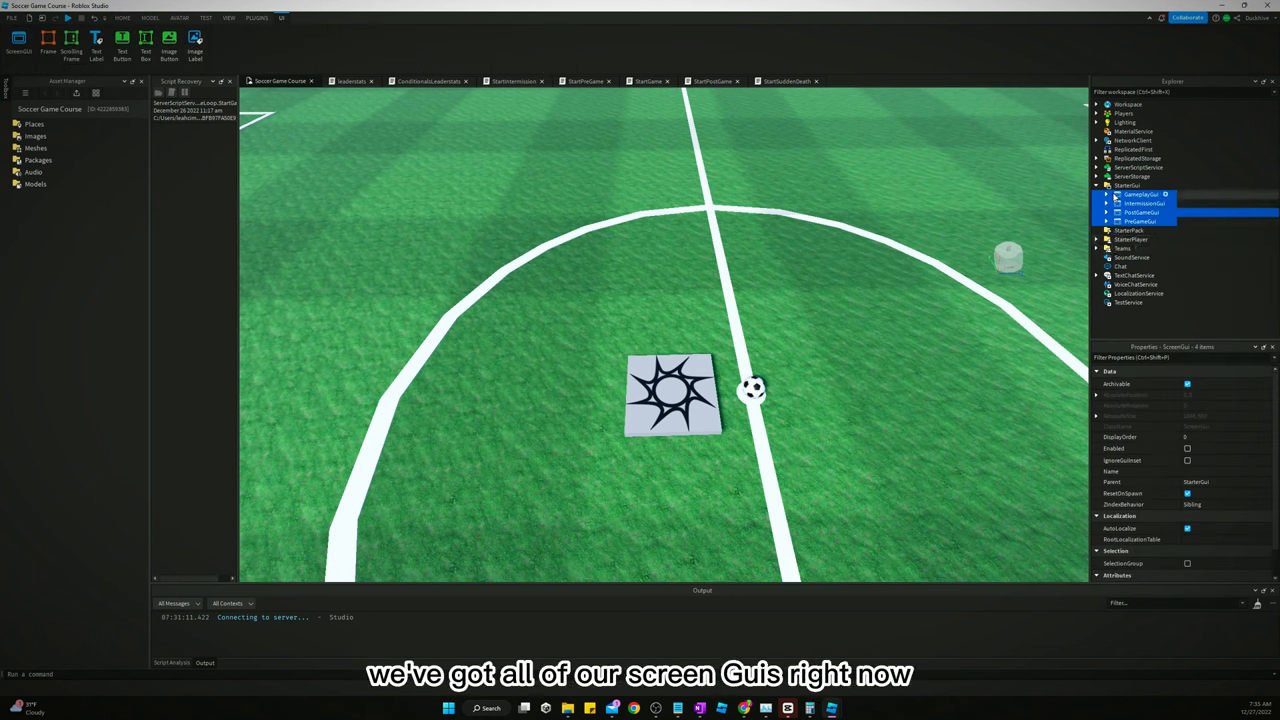
left_click(1142, 204)
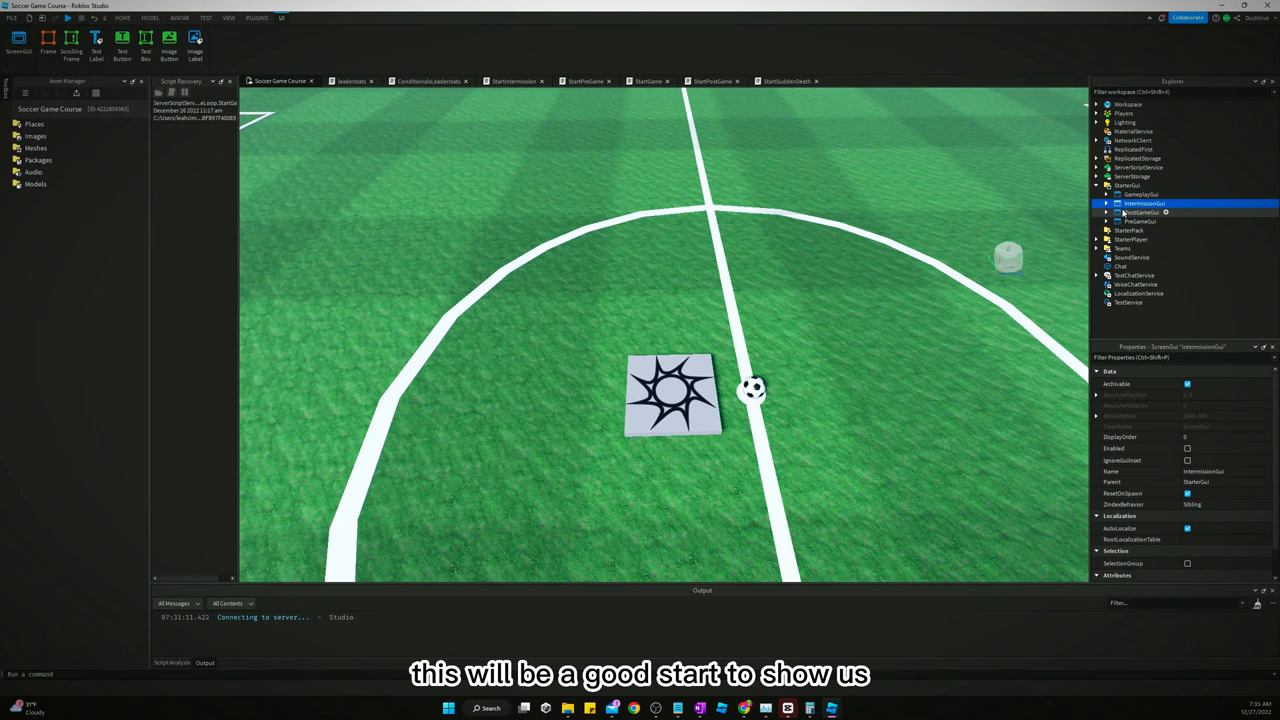
left_click(1140, 220)
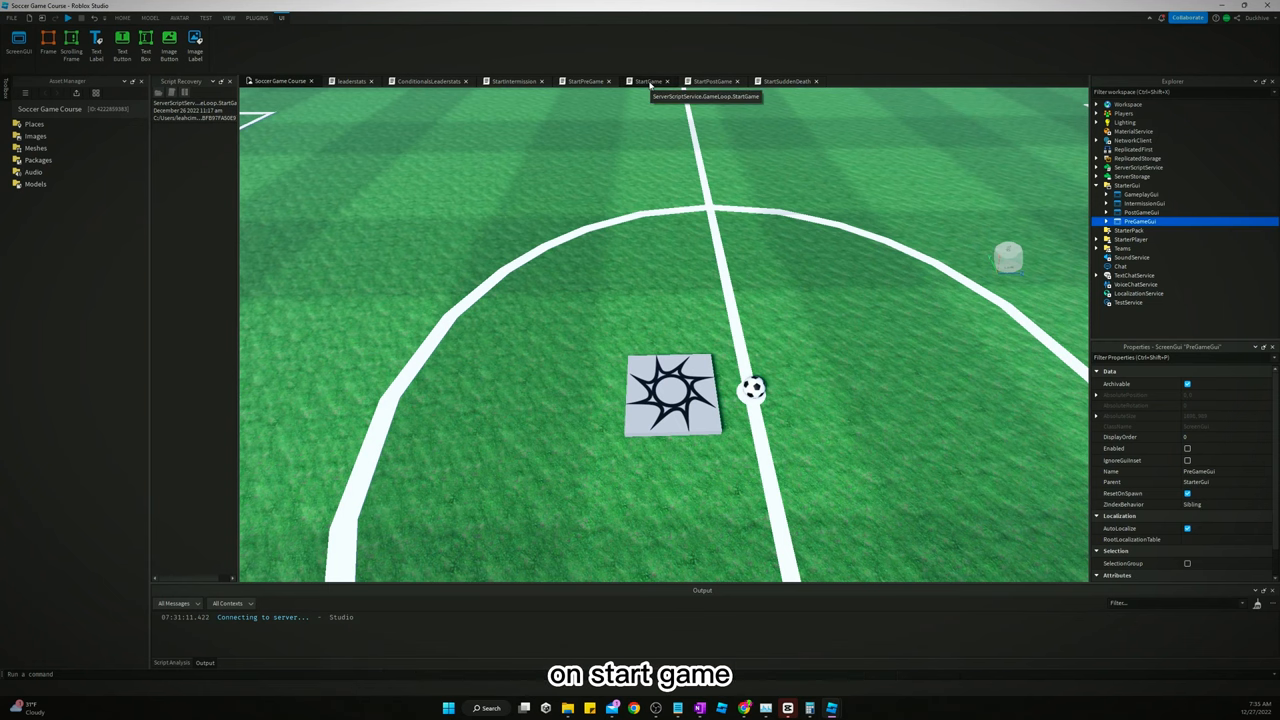
Review the GameActive value in the game-start script, then playtest to confirm the intermission countdown works
left_click(648, 80)
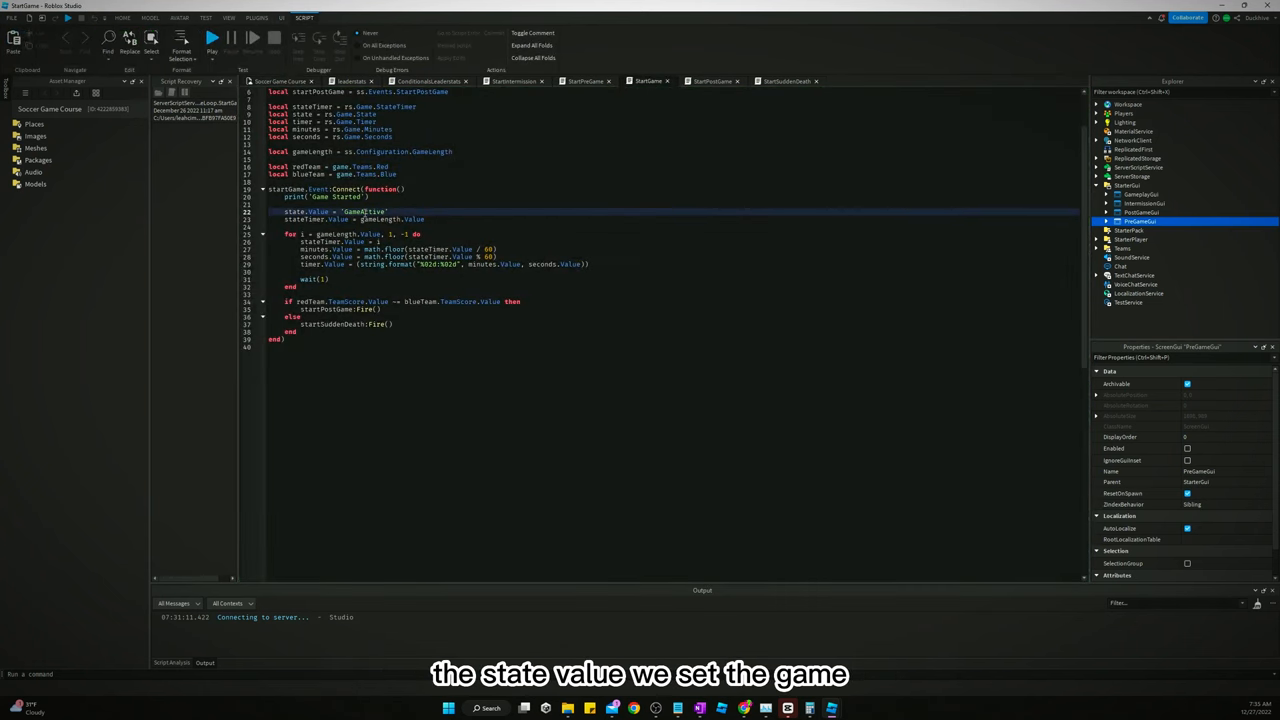
double_click(364, 212)
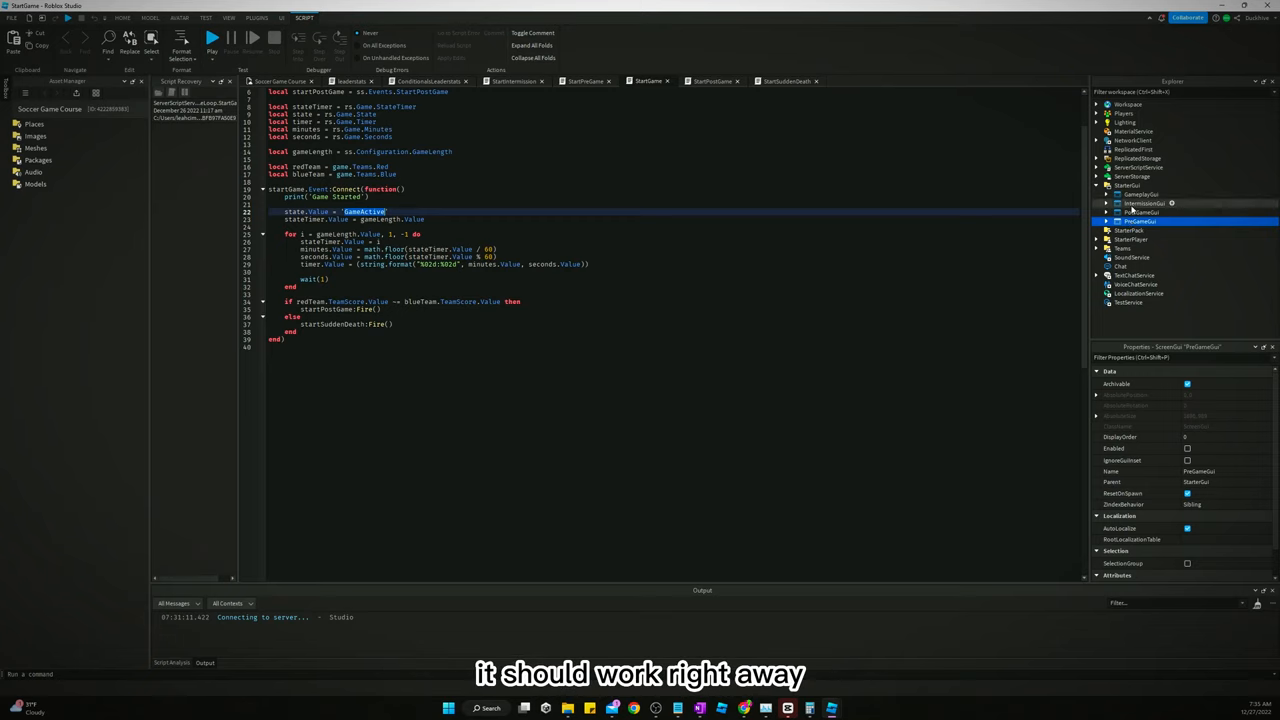
left_click(212, 38)
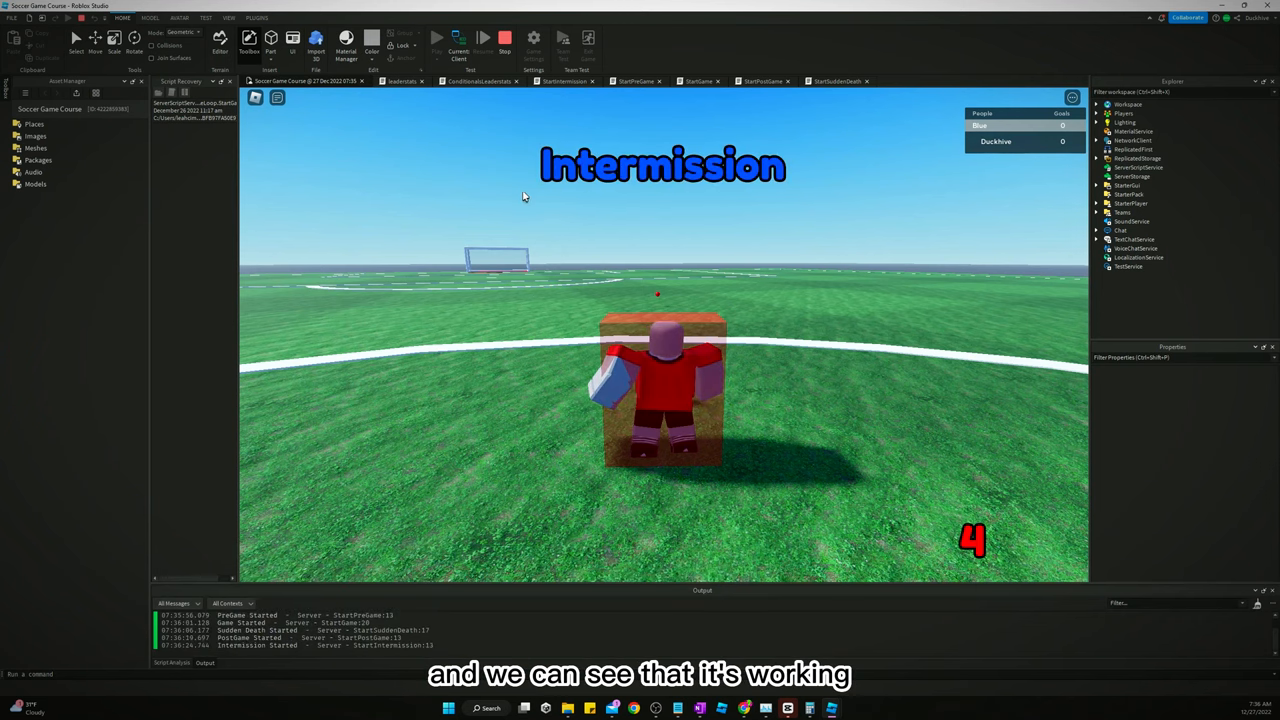
left_click(504, 38)
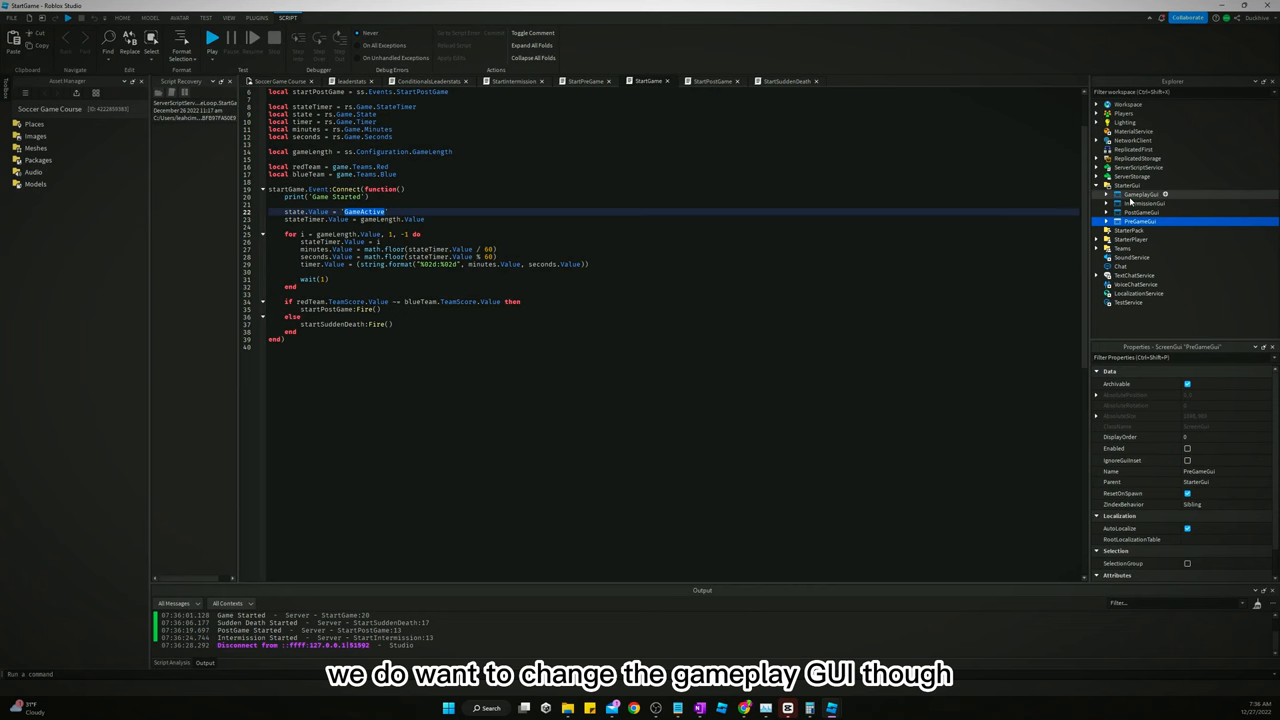
Enable GameplayGui, expand it and insert a Frame at the top centre of the screen
left_click(1136, 194)
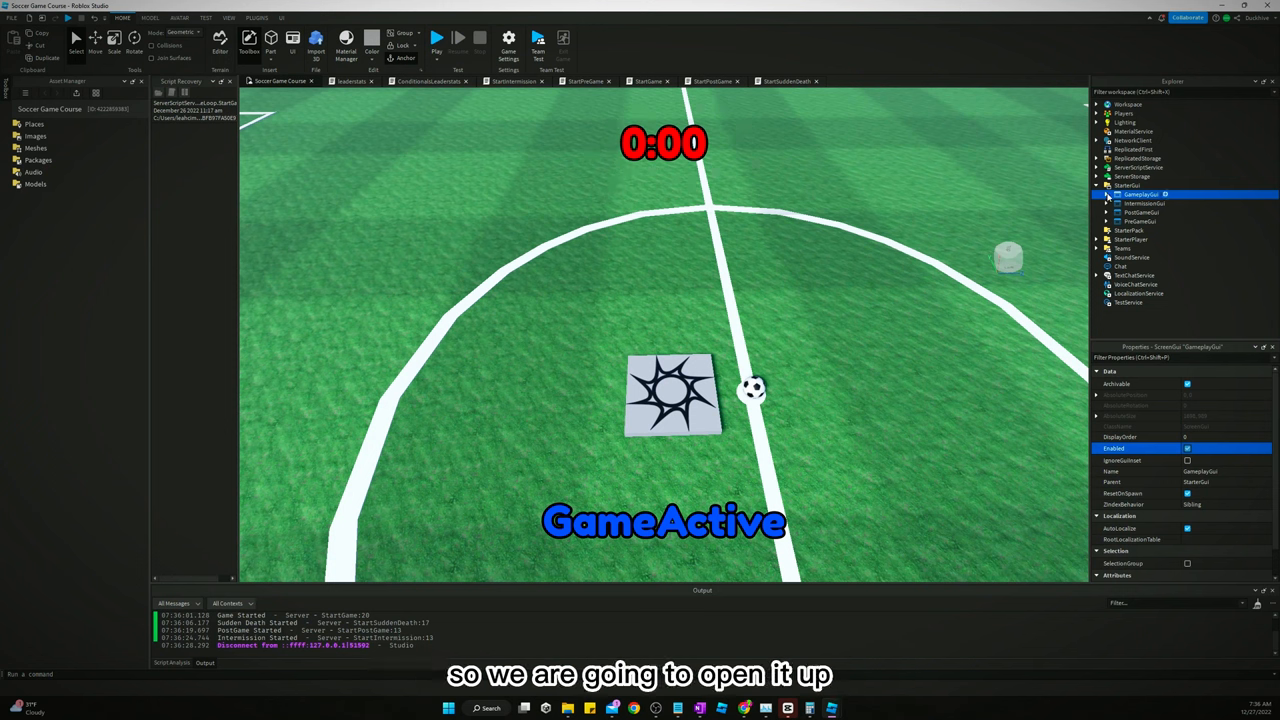
left_click(1106, 194)
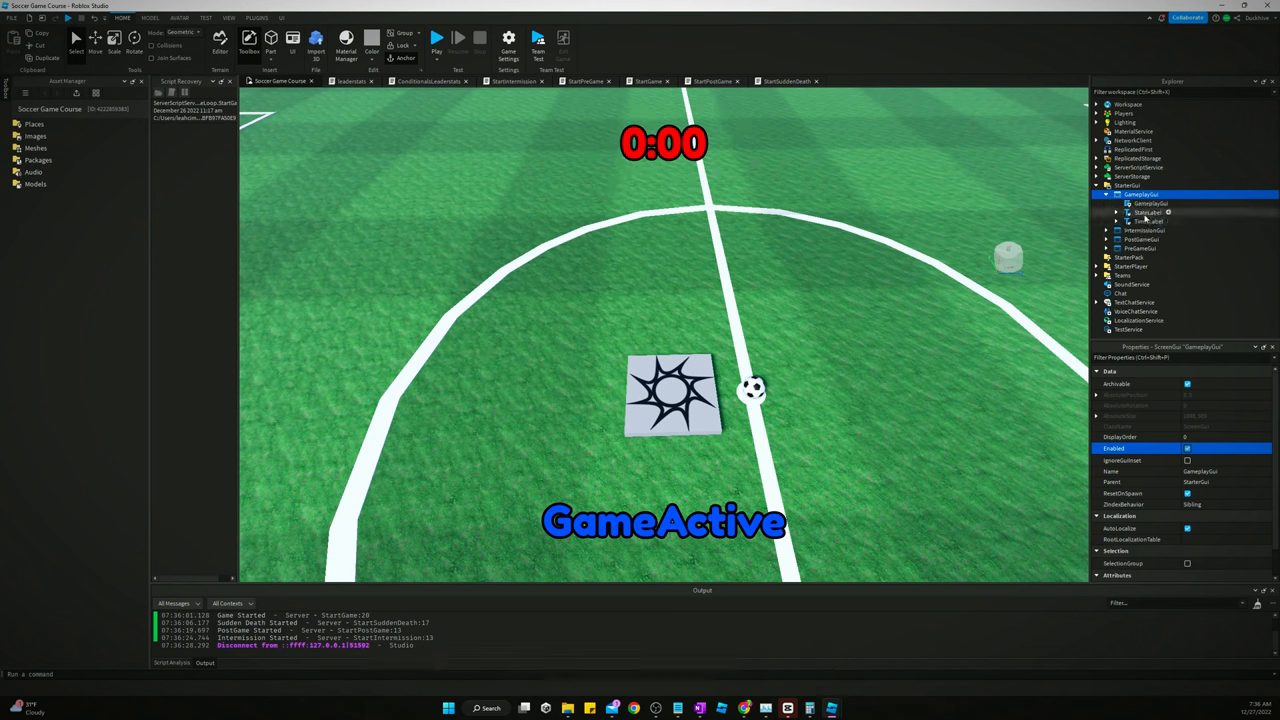
left_click(1108, 194)
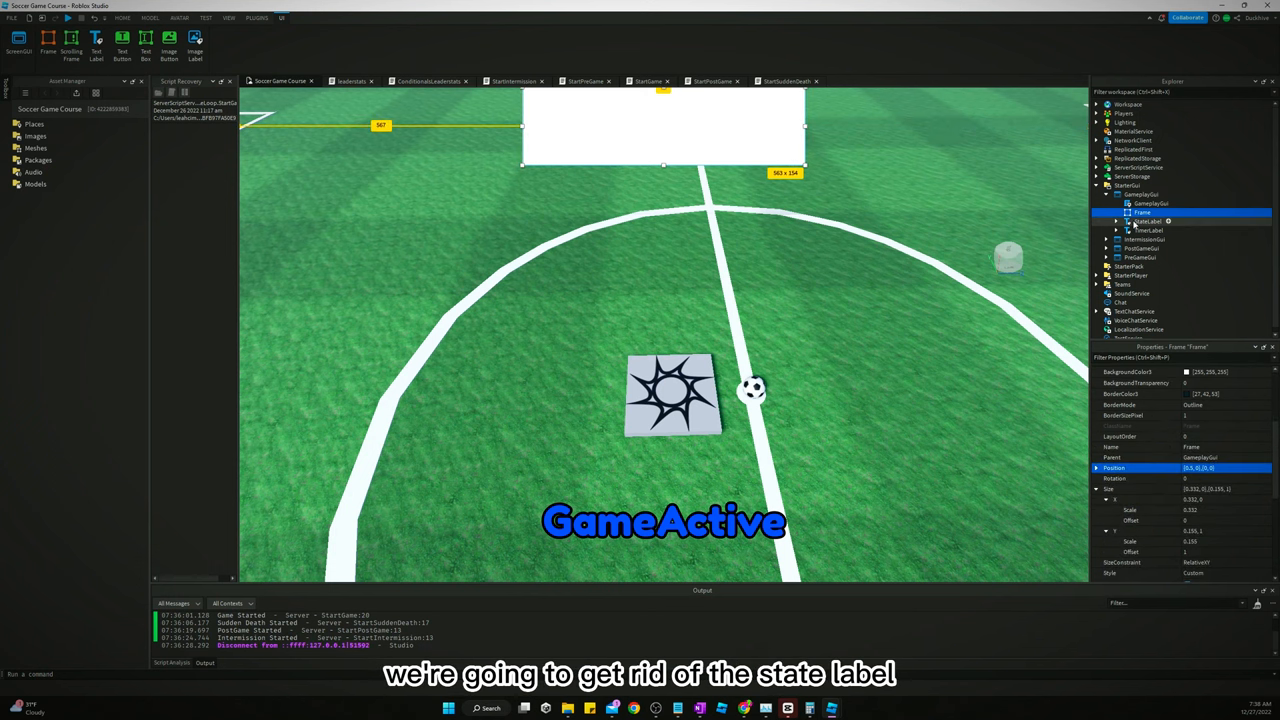
Delete StateLabel and rename the new frame to ScoreboardFrame
left_click(1148, 220)
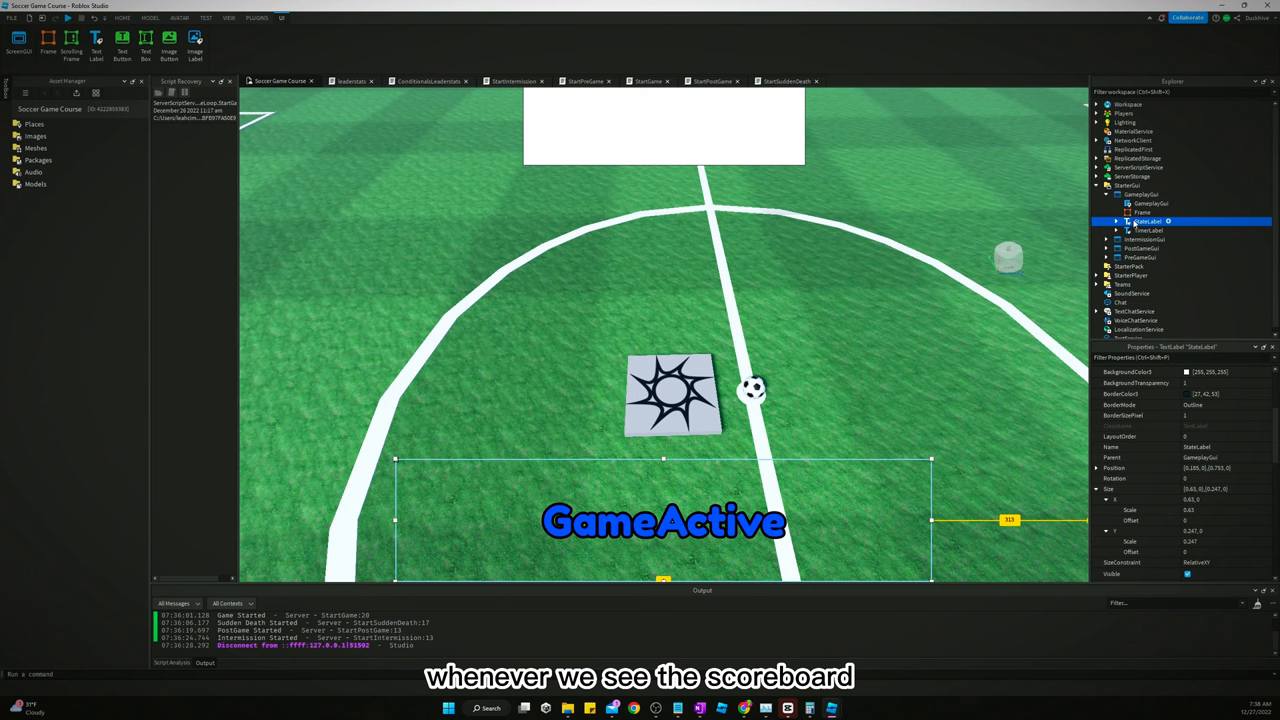
left_click(1140, 212)
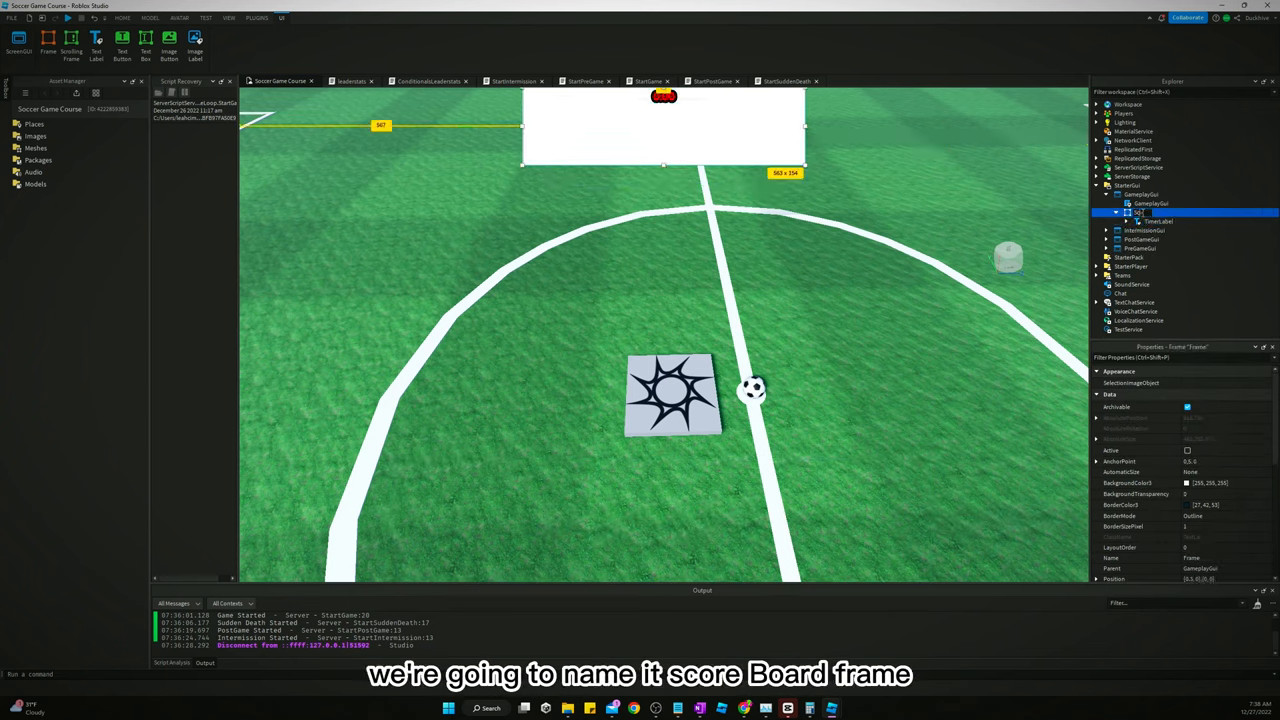
type("ScoreboardFrame")
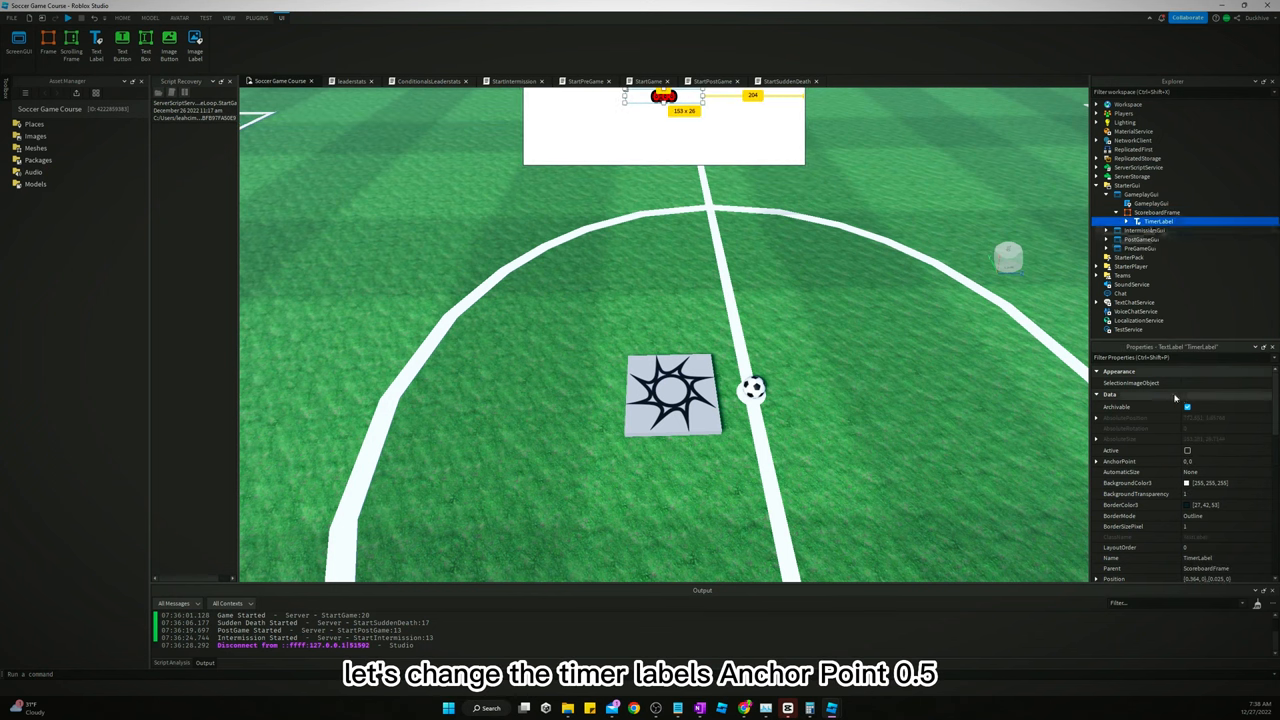
Move TimerLabel into ScoreboardFrame and centre it with AnchorPoint 0.5, 0.5
left_click(1210, 460)
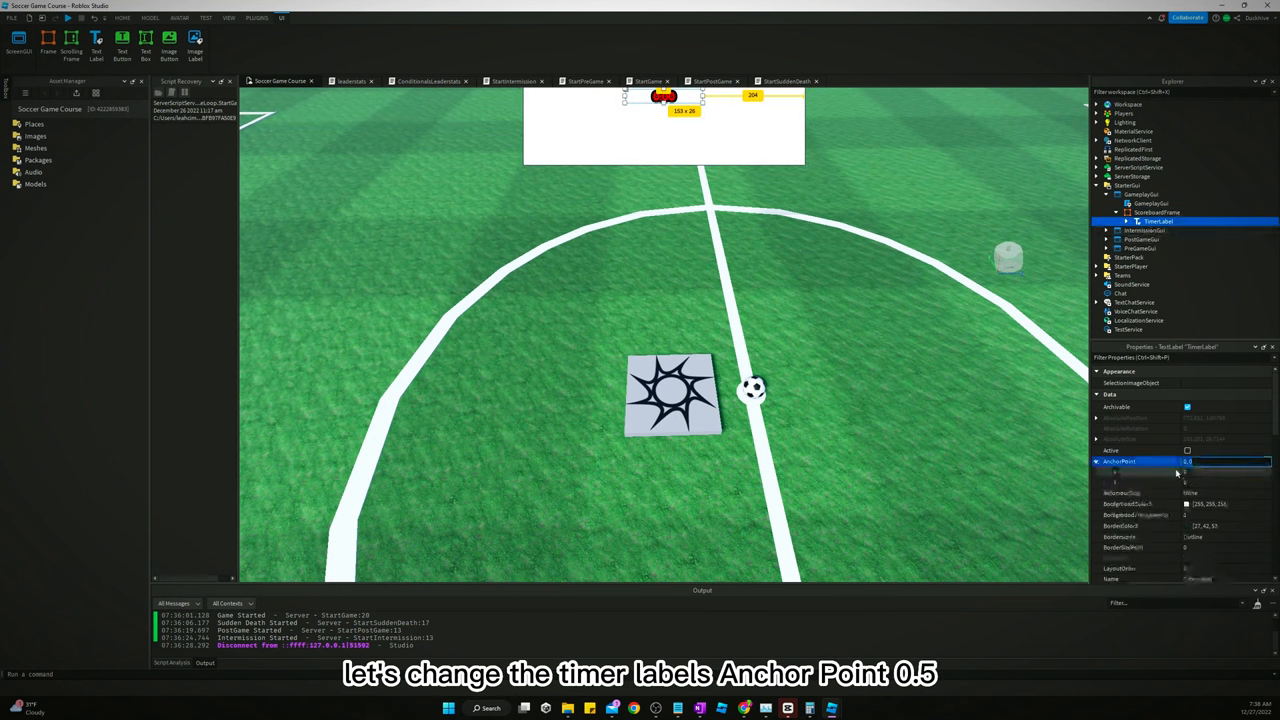
type("0.5")
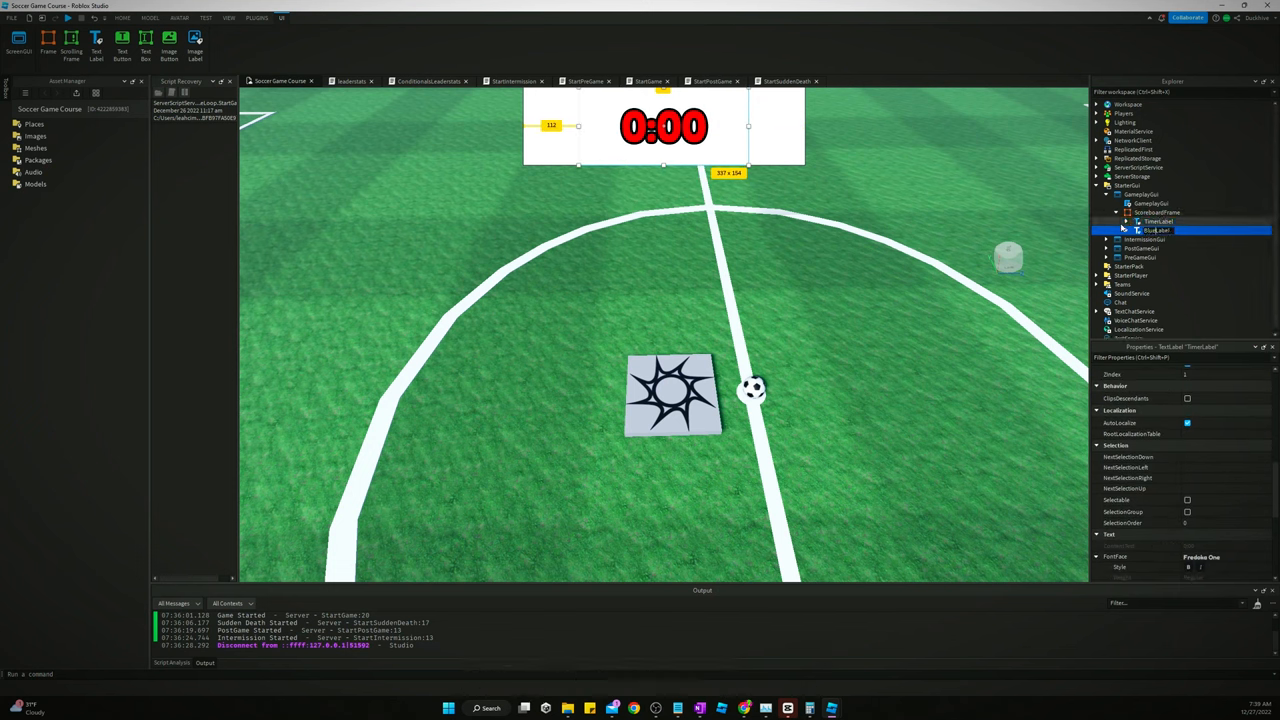
Set TimerLabel TextColor3 to white using the colour picker
left_click(1156, 220)
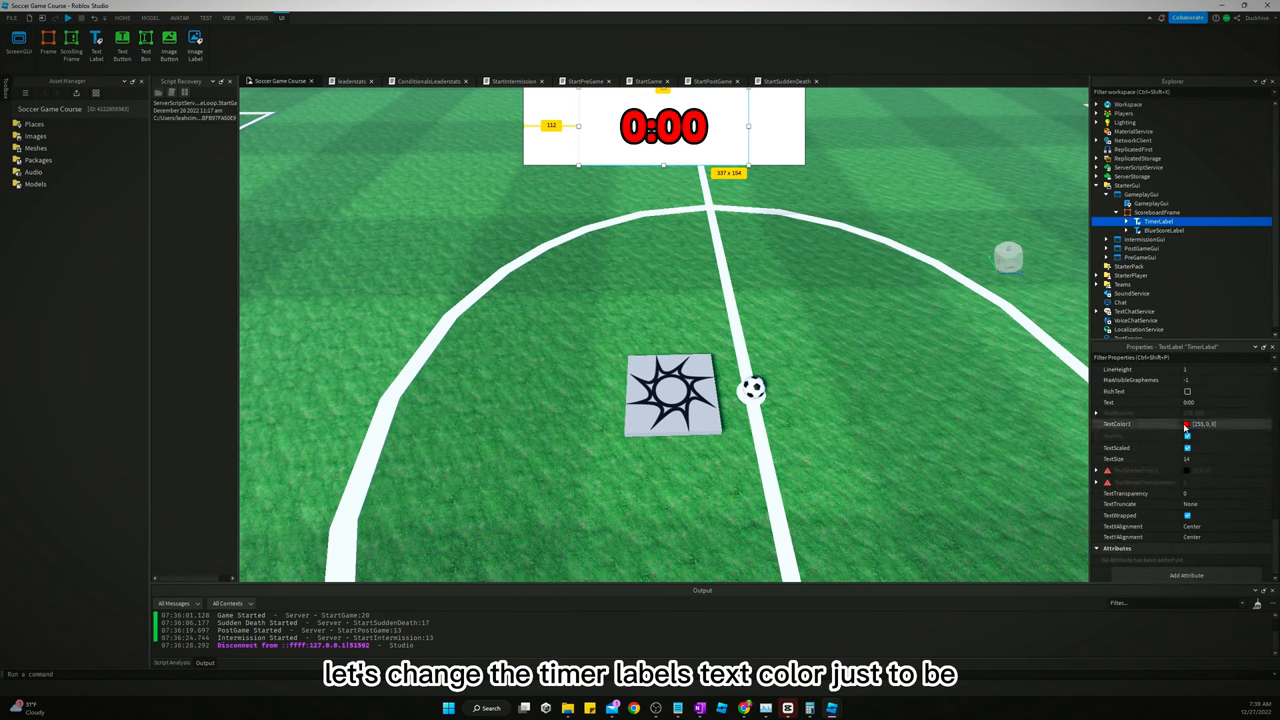
left_click(1188, 424)
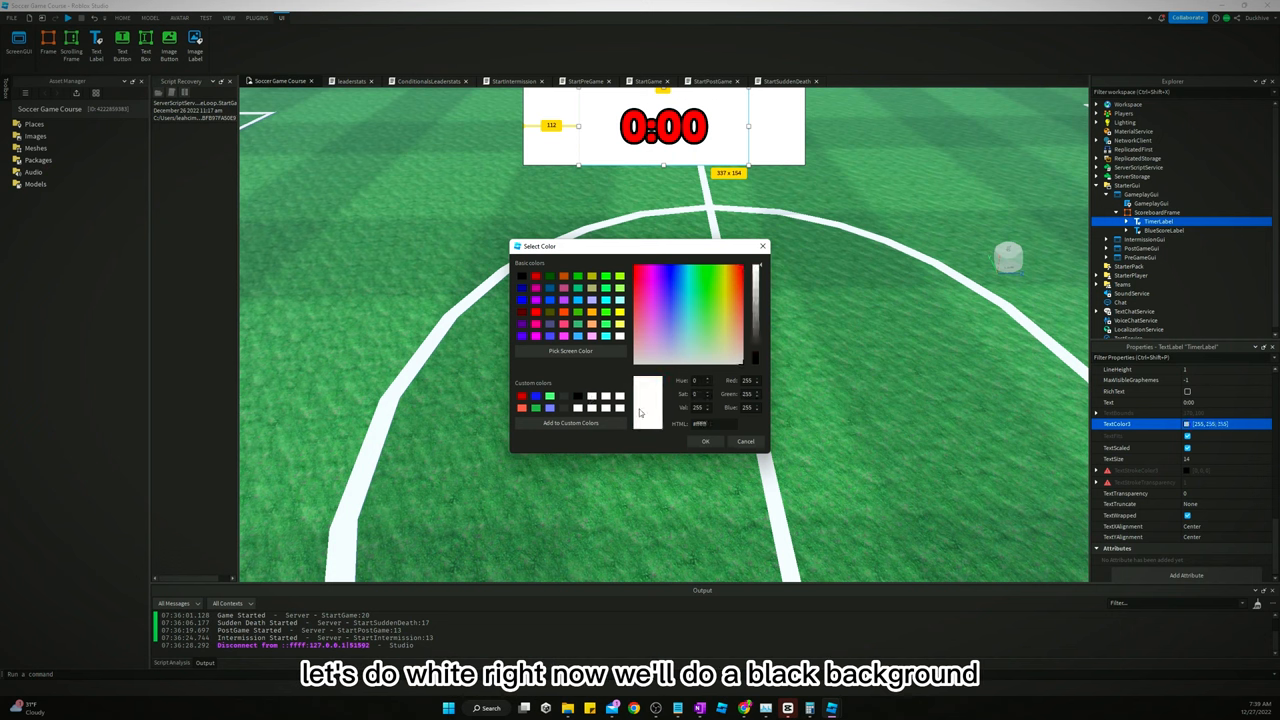
left_click(704, 442)
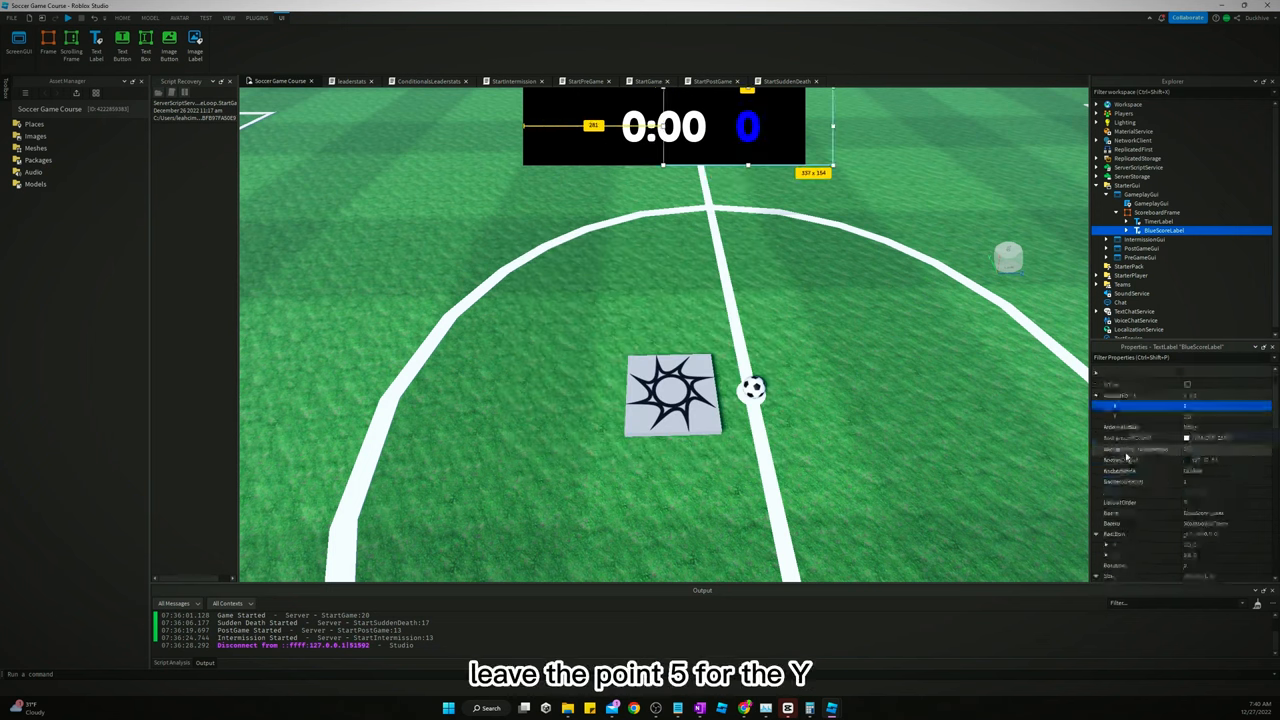
Place BlueScoreLabel on the left with Size X scale 0.2 and duplicate it as a red RedScoreLabel on the right
left_click(1190, 512)
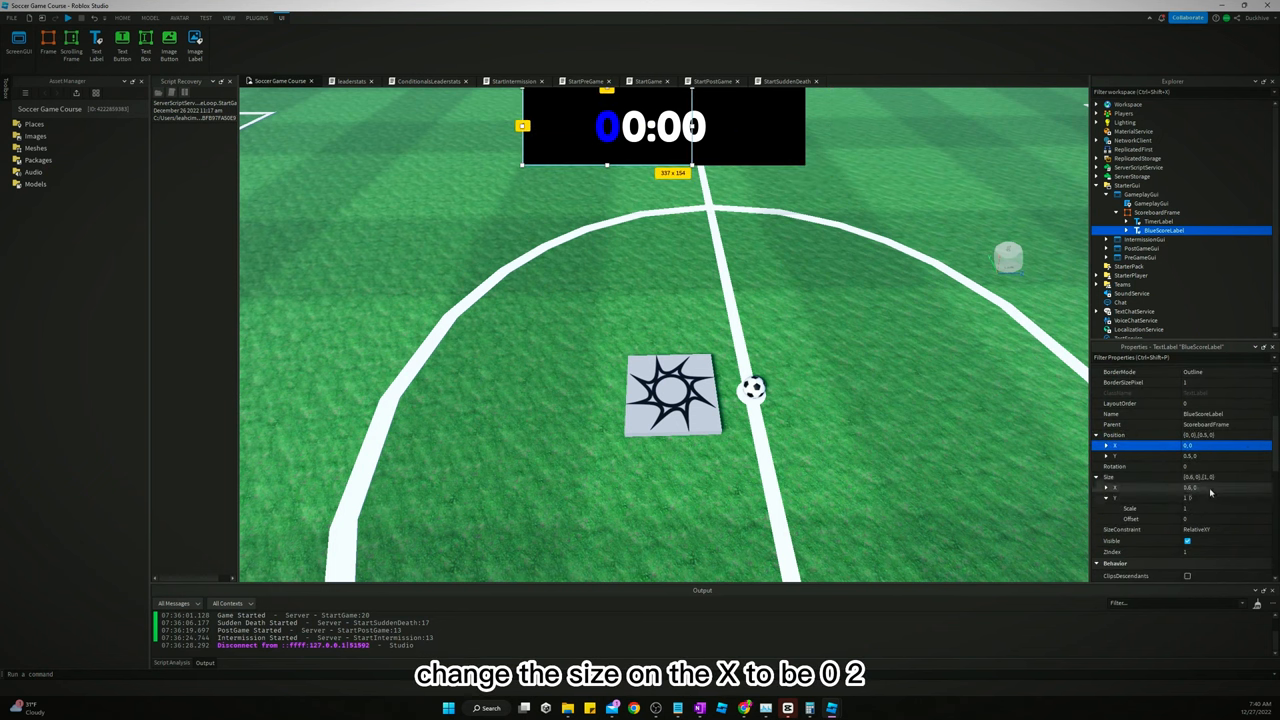
left_click(1190, 488)
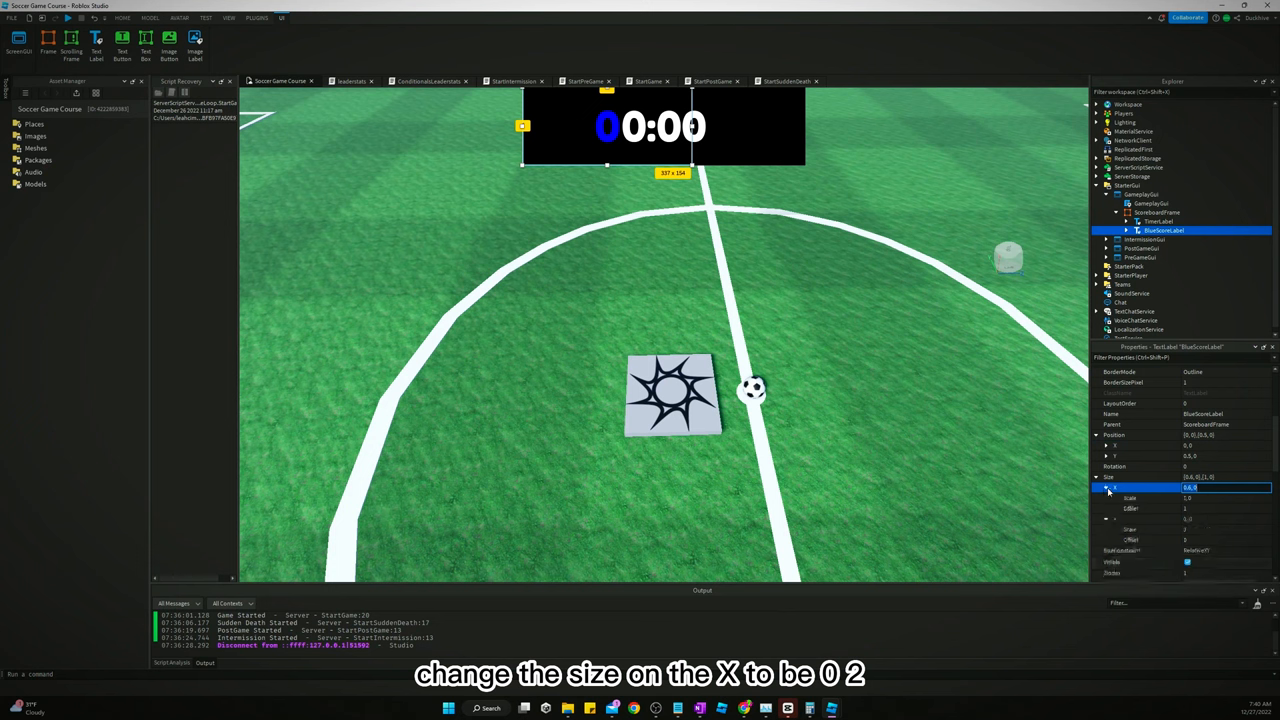
type("0.2")
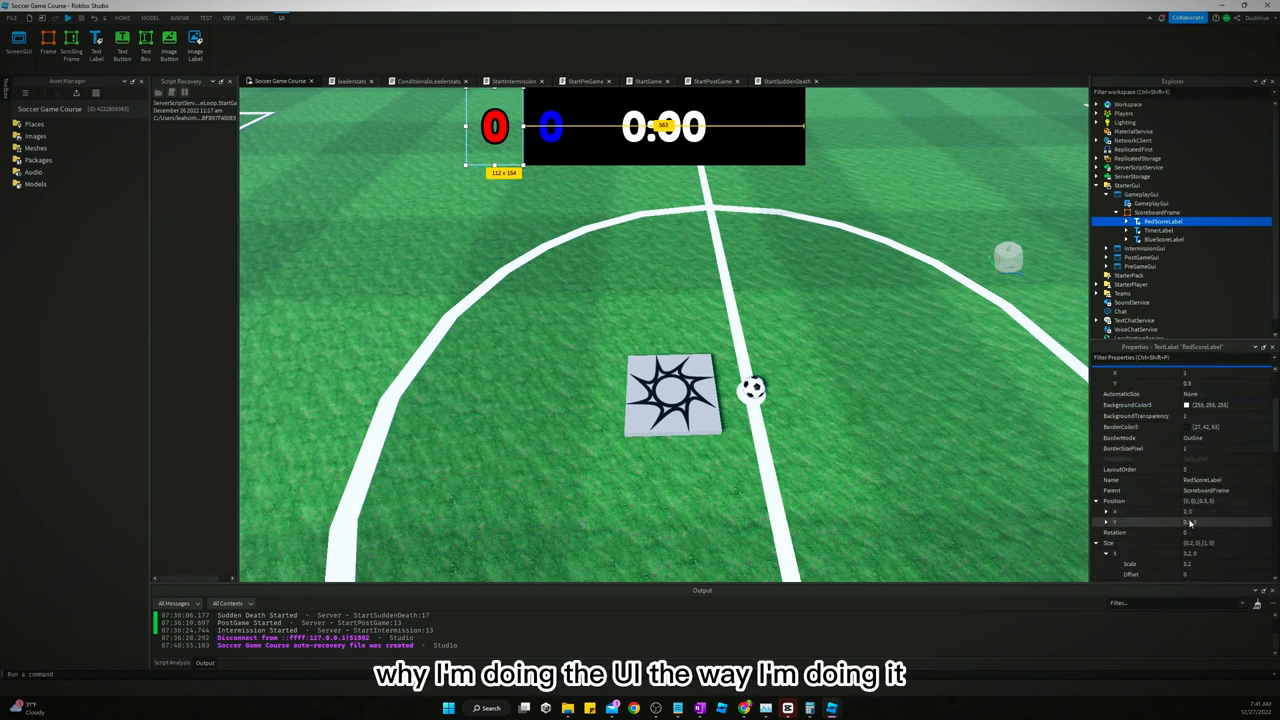
left_click(1200, 520)
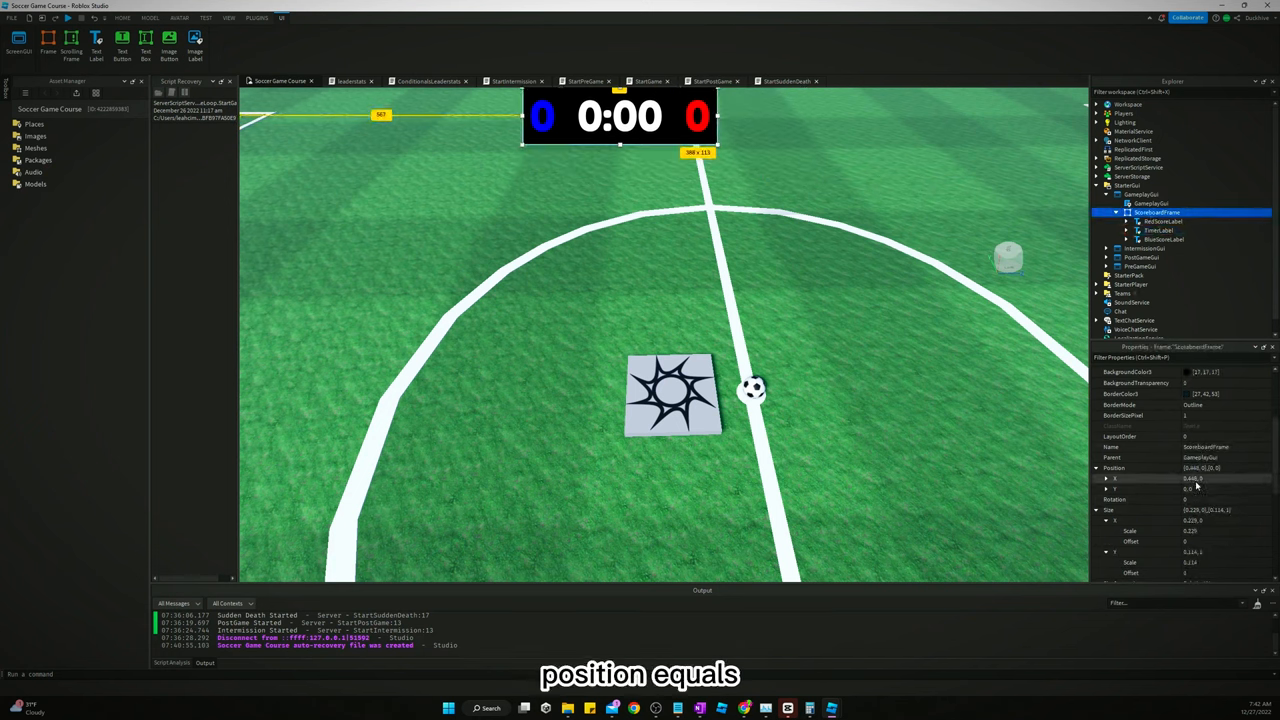
Centre ScoreboardFrame with AnchorPoint and Position X 0.5, then uncheck Enabled on GameplayGui
left_click(1196, 478)
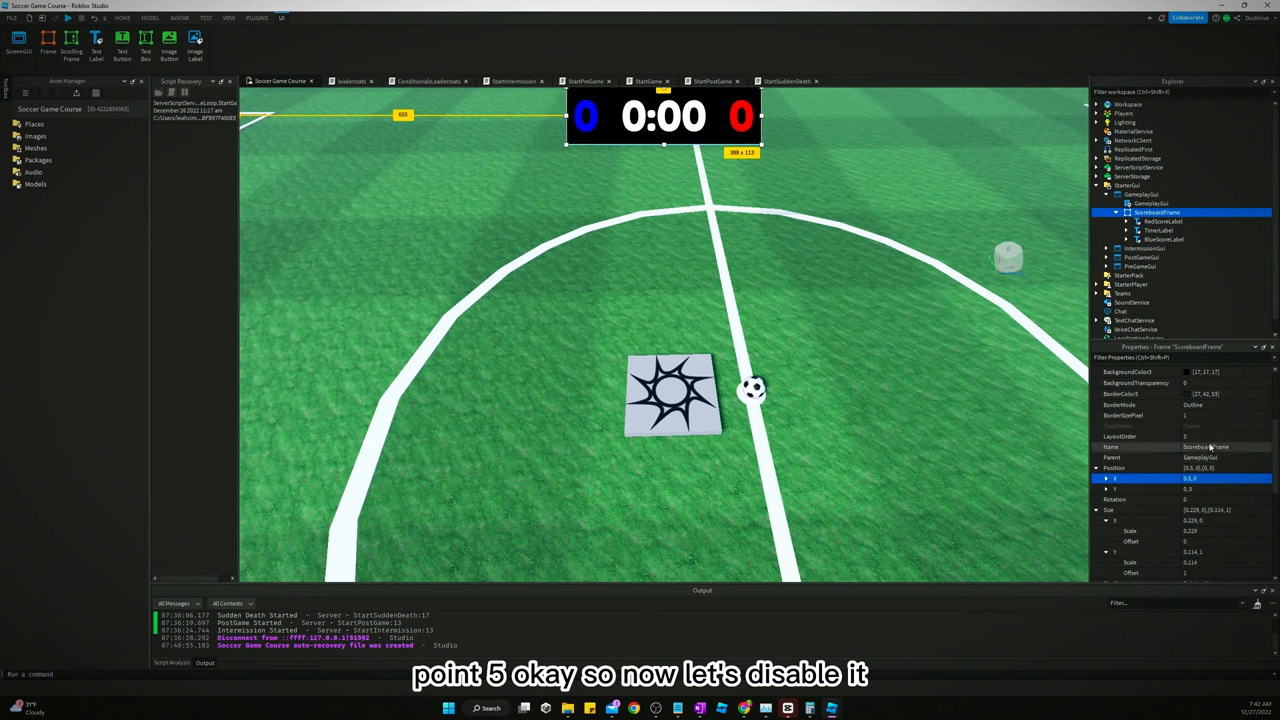
left_click(1150, 194)
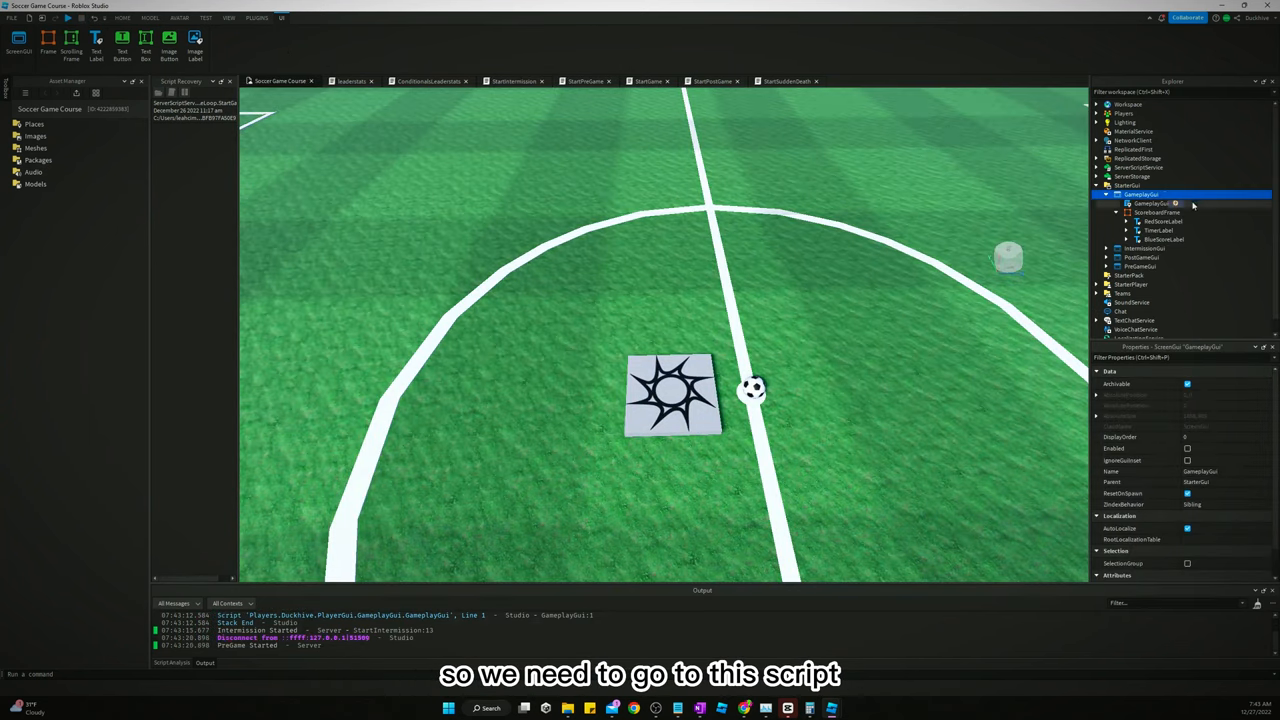
Point GameplayScript's TimerLabel reference to script.Parent.ScoreboardFrame.TimerLabel
double_click(1144, 204)
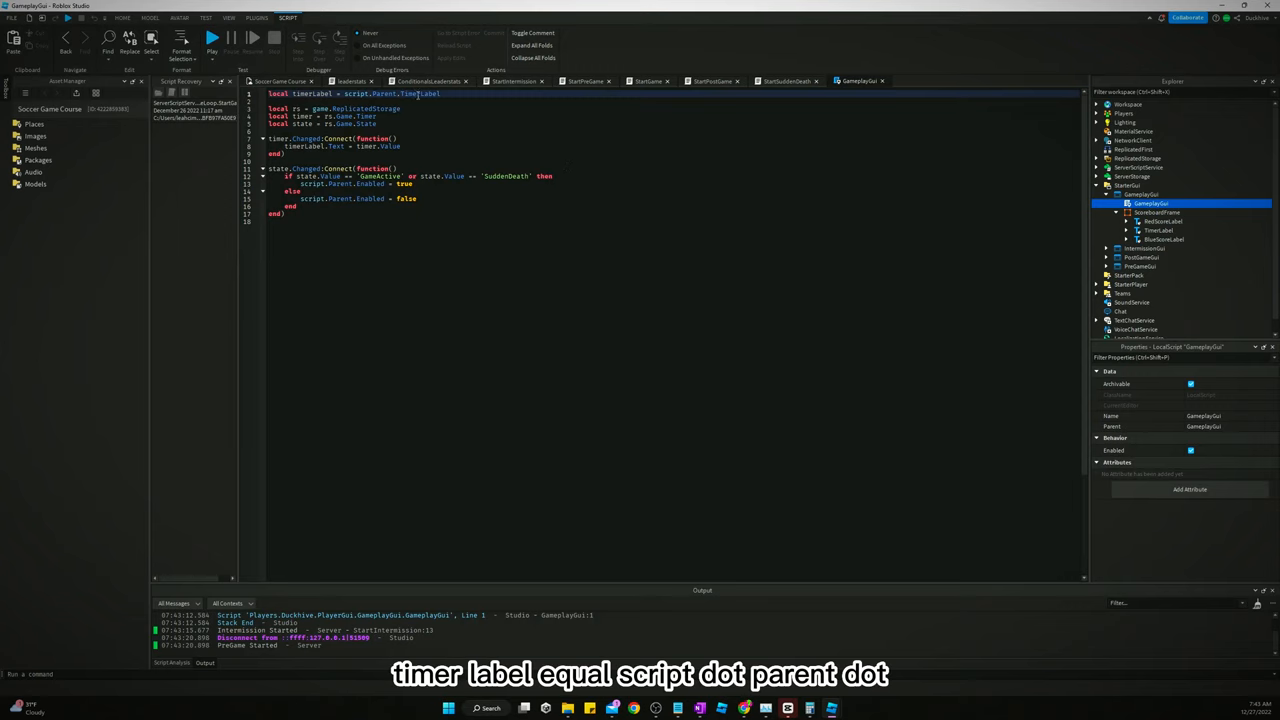
mouse_move(512, 80)
type("ScoreboardFrame.")
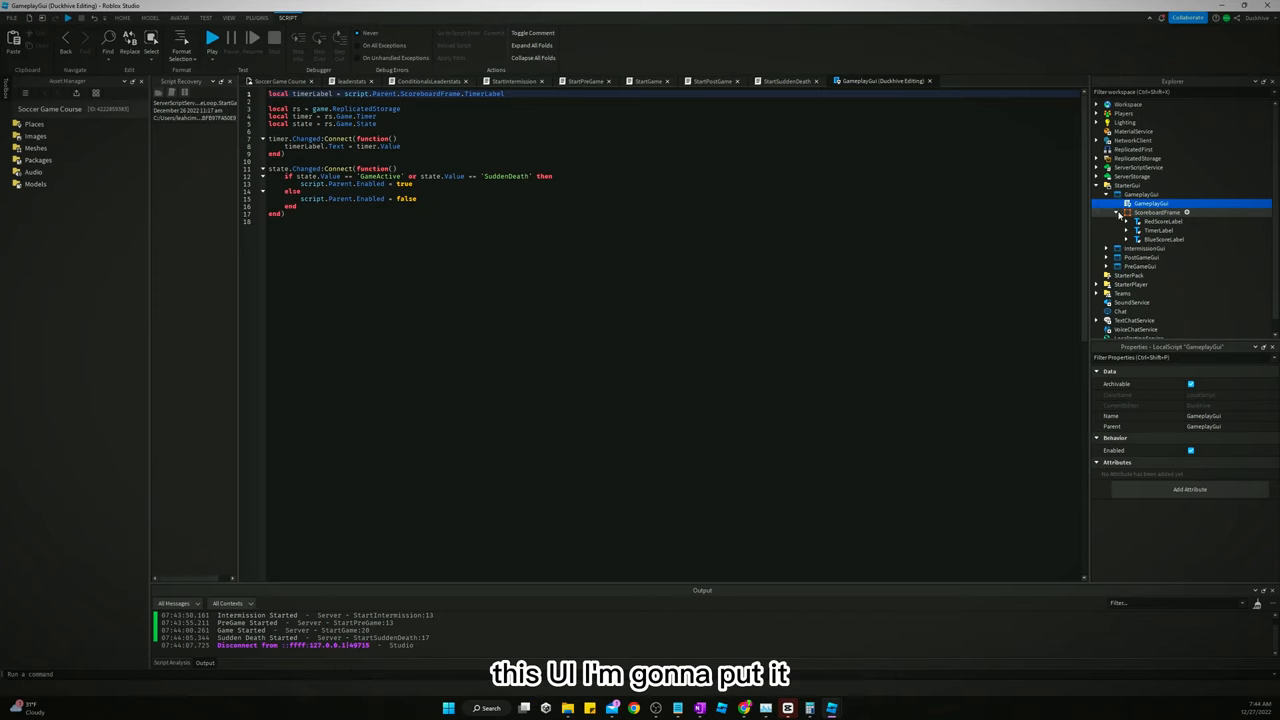
left_click(1124, 204)
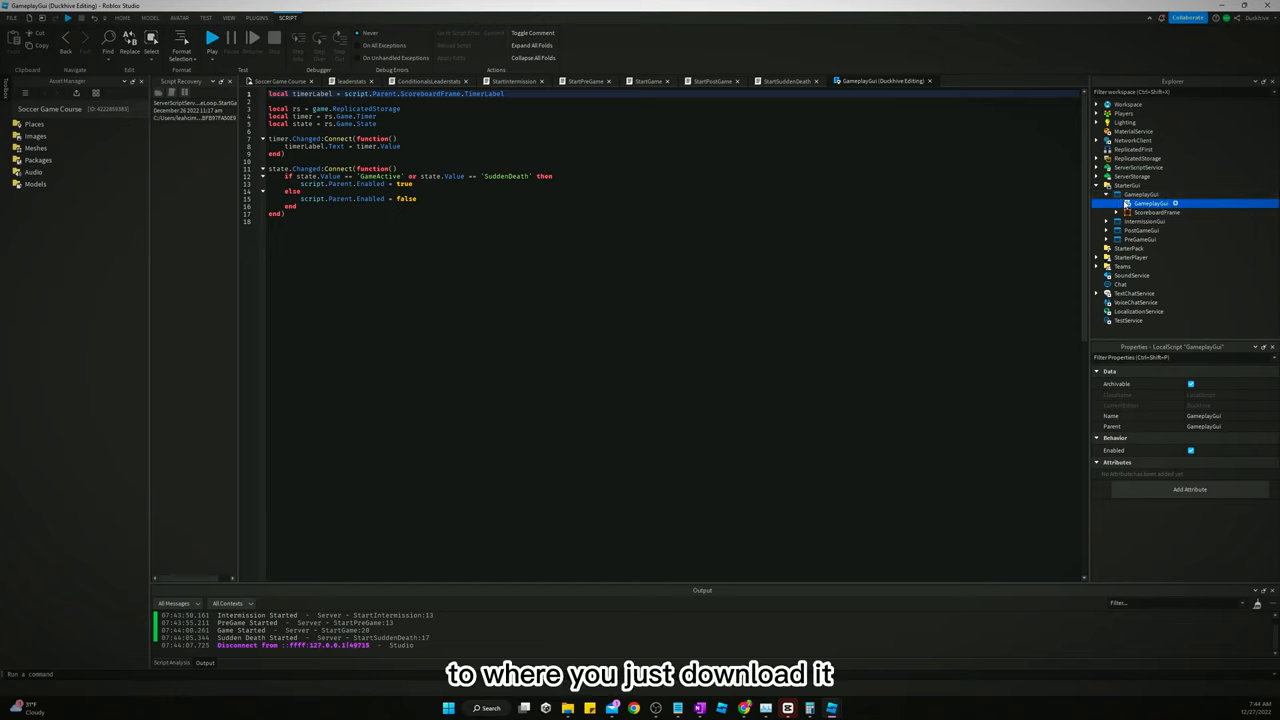